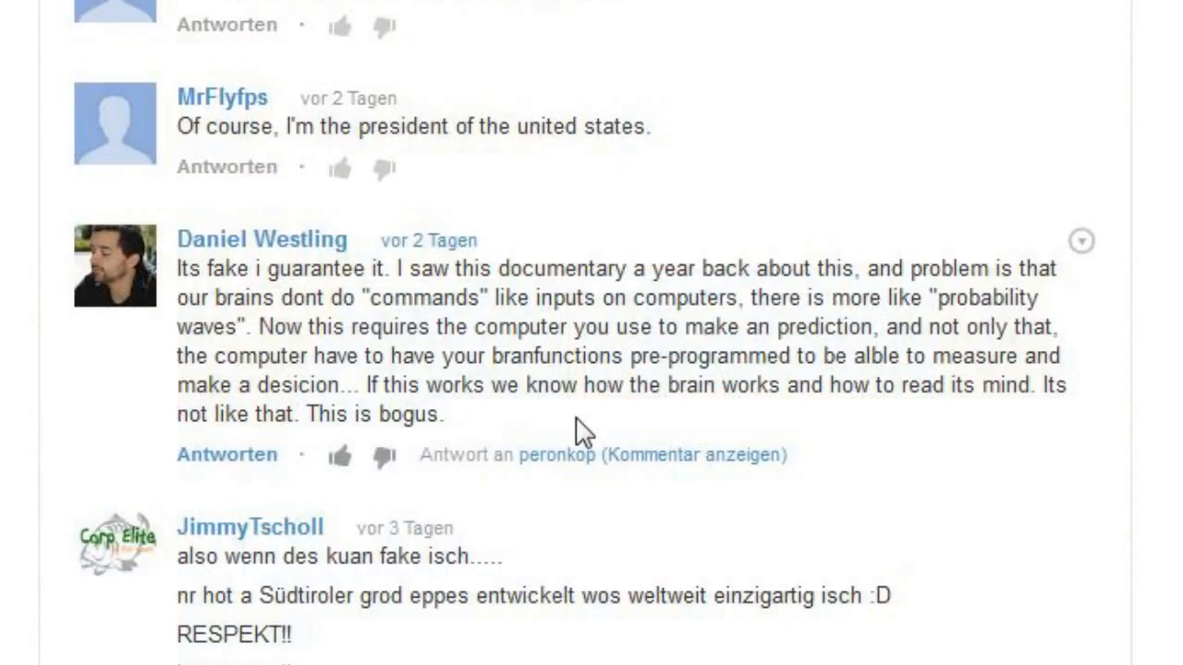
pyautogui.scroll(-3)
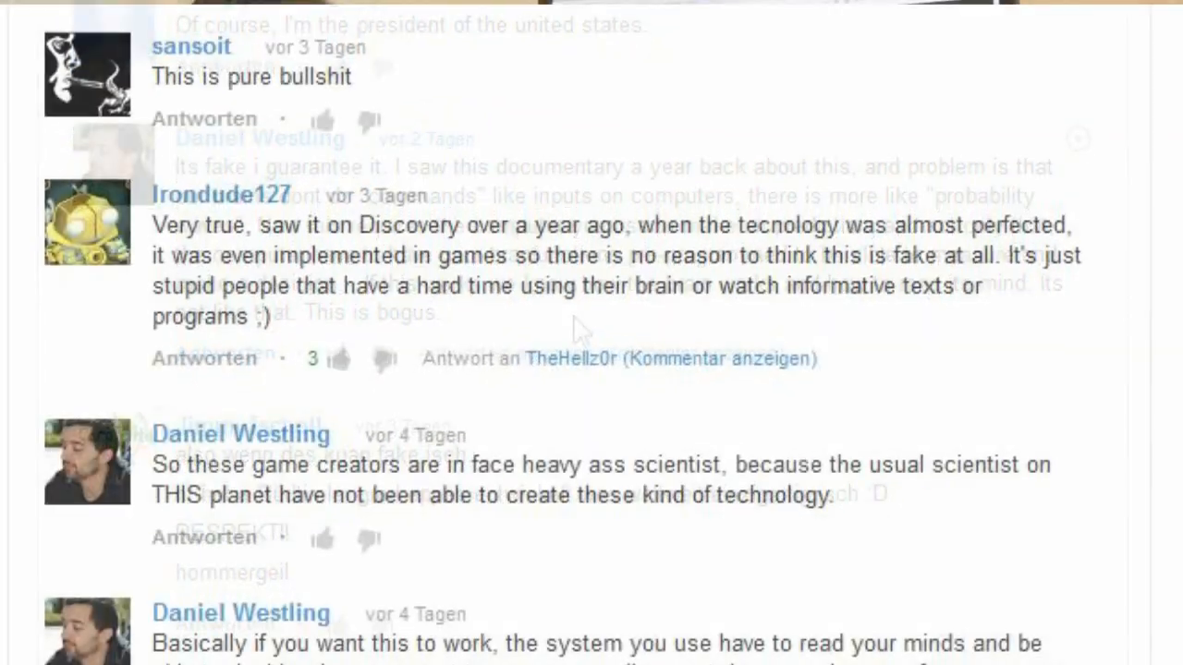
pyautogui.scroll(-3)
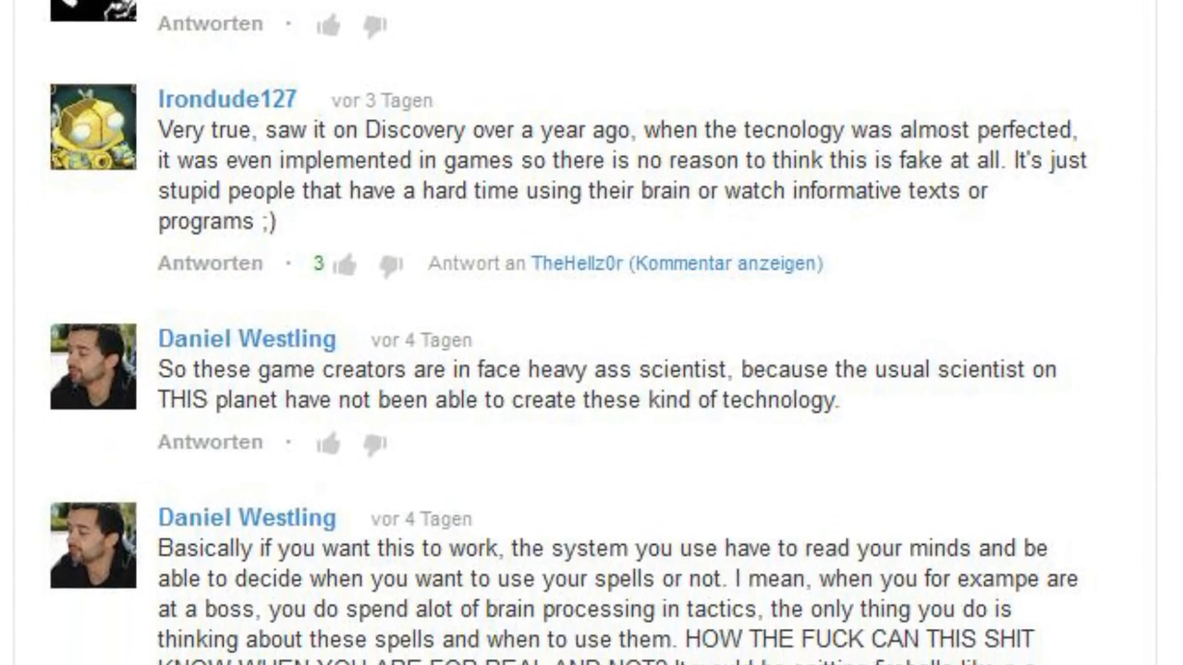